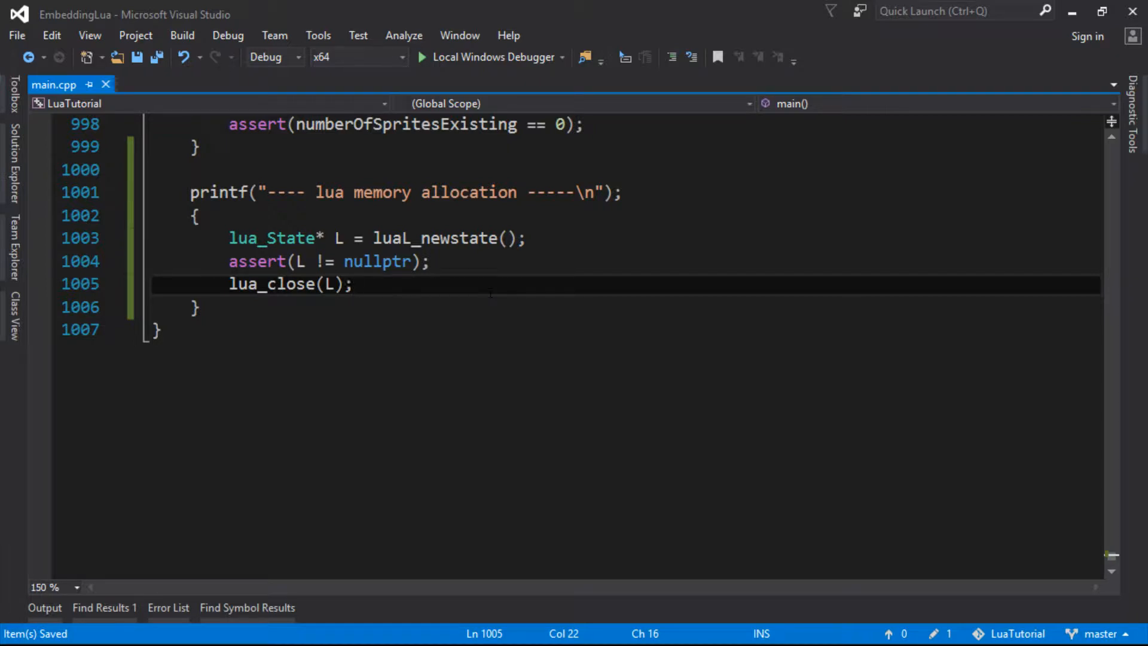
Select luaL_newstate in main.cpp and follow it to its definition in lauxlib.c.
{"action": "left_click", "coordinate": [355, 284]}
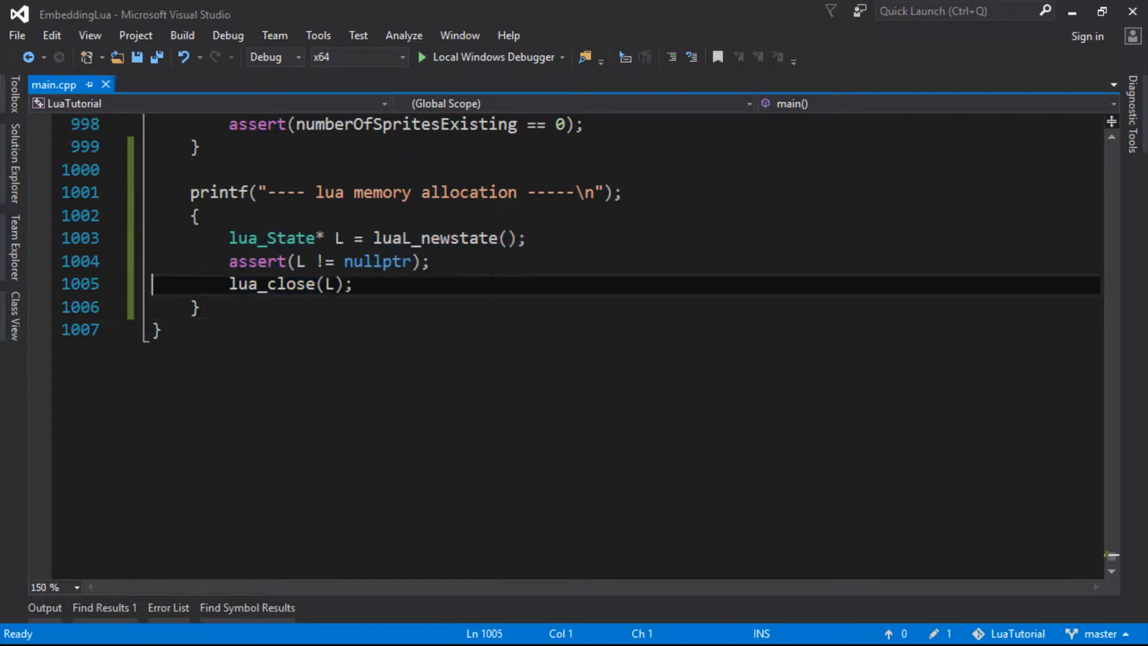
{"action": "left_click", "coordinate": [355, 285]}
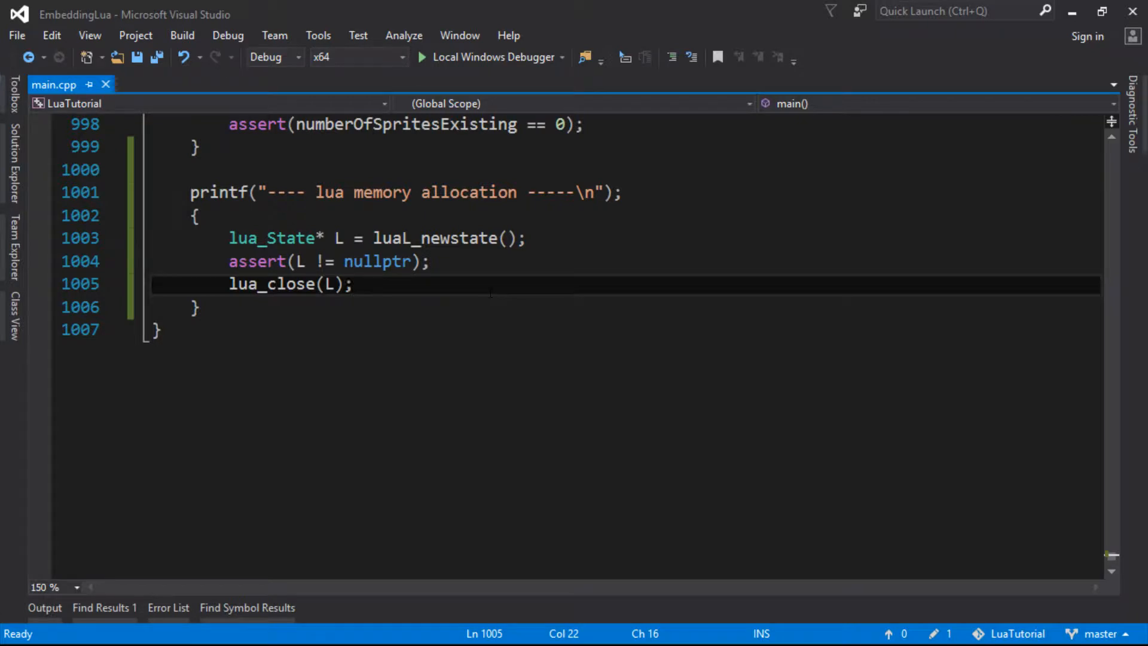
{"action": "left_click", "coordinate": [354, 285]}
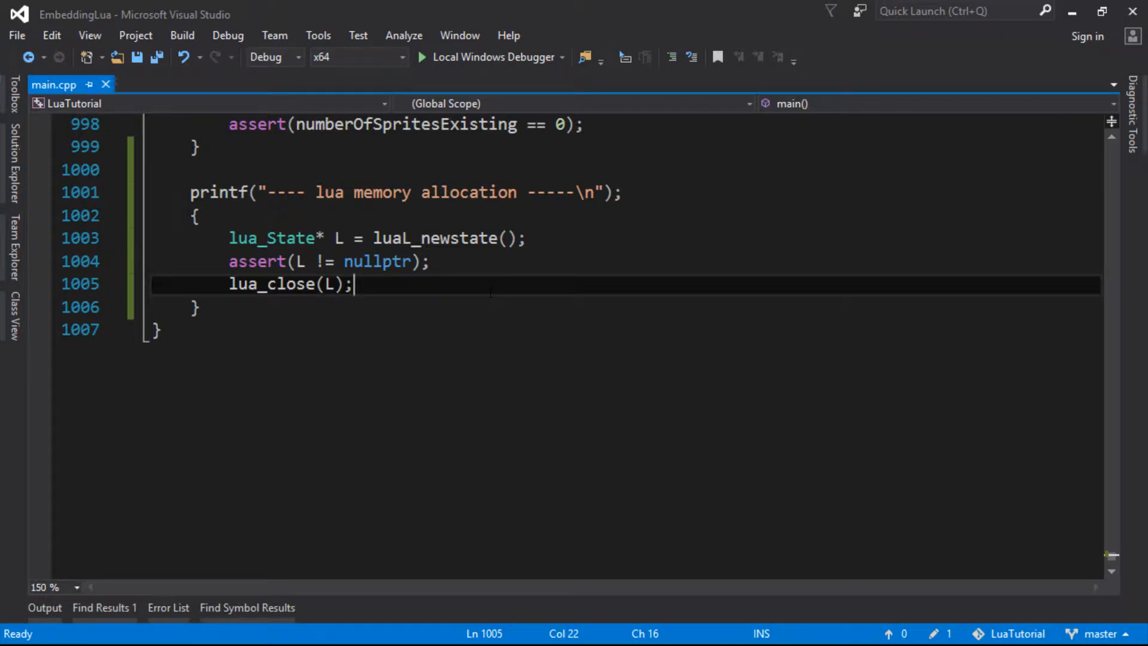
{"action": "left_click", "coordinate": [353, 238]}
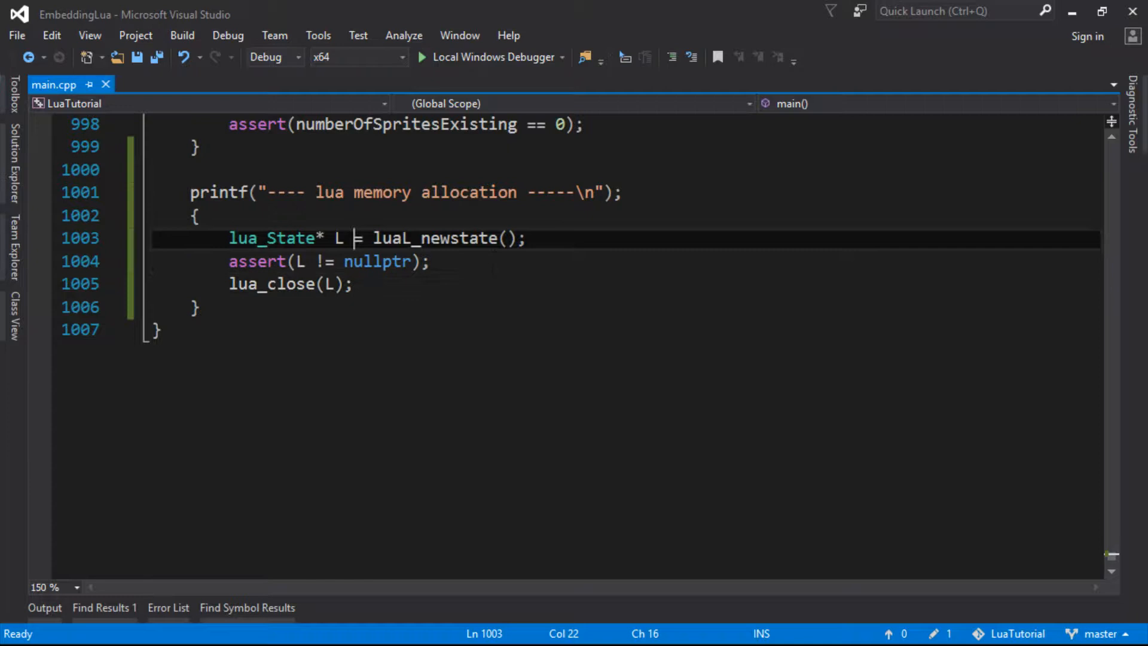
{"action": "double_click", "coordinate": [434, 237]}
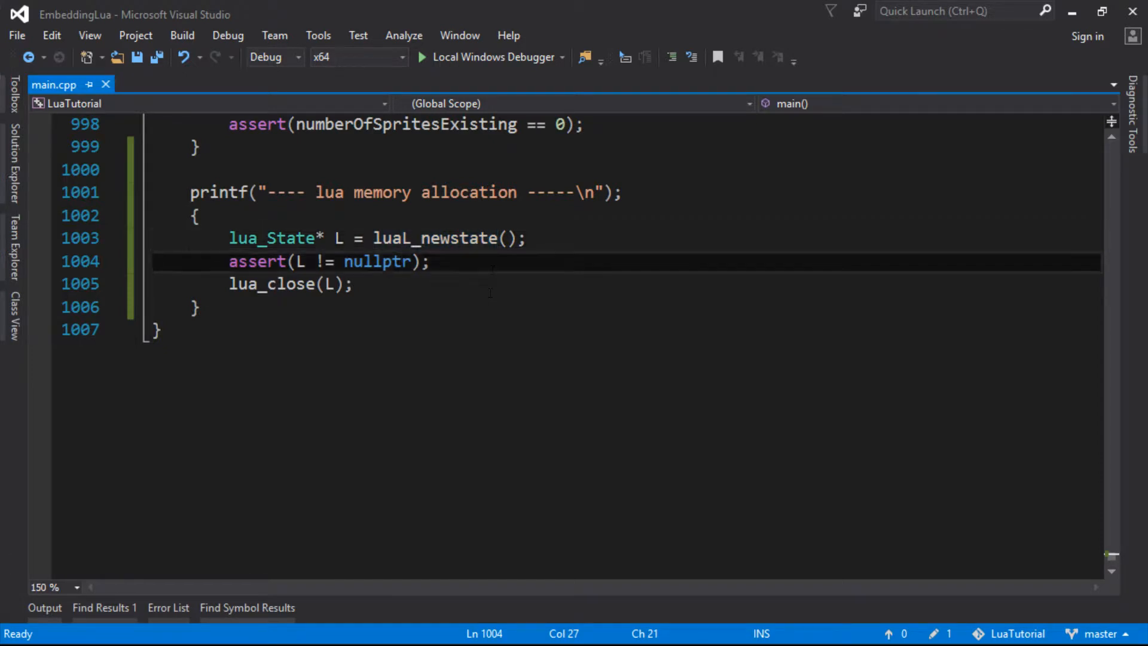
{"action": "double_click", "coordinate": [434, 238]}
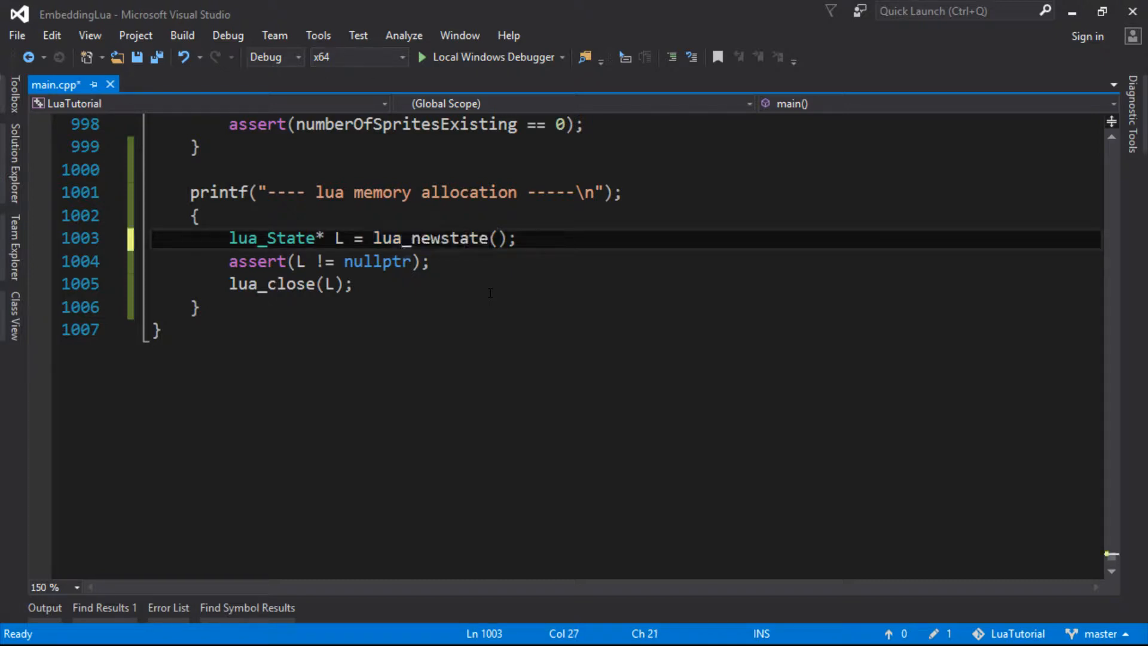
{"action": "left_click", "coordinate": [496, 238]}
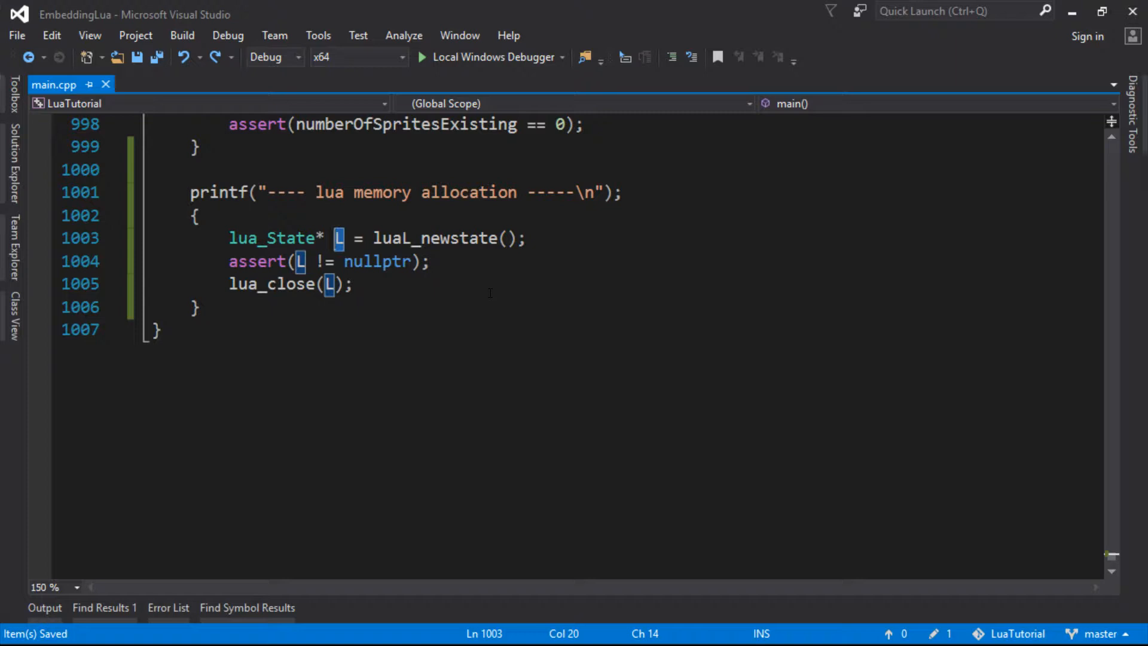
{"action": "left_click", "coordinate": [535, 238]}
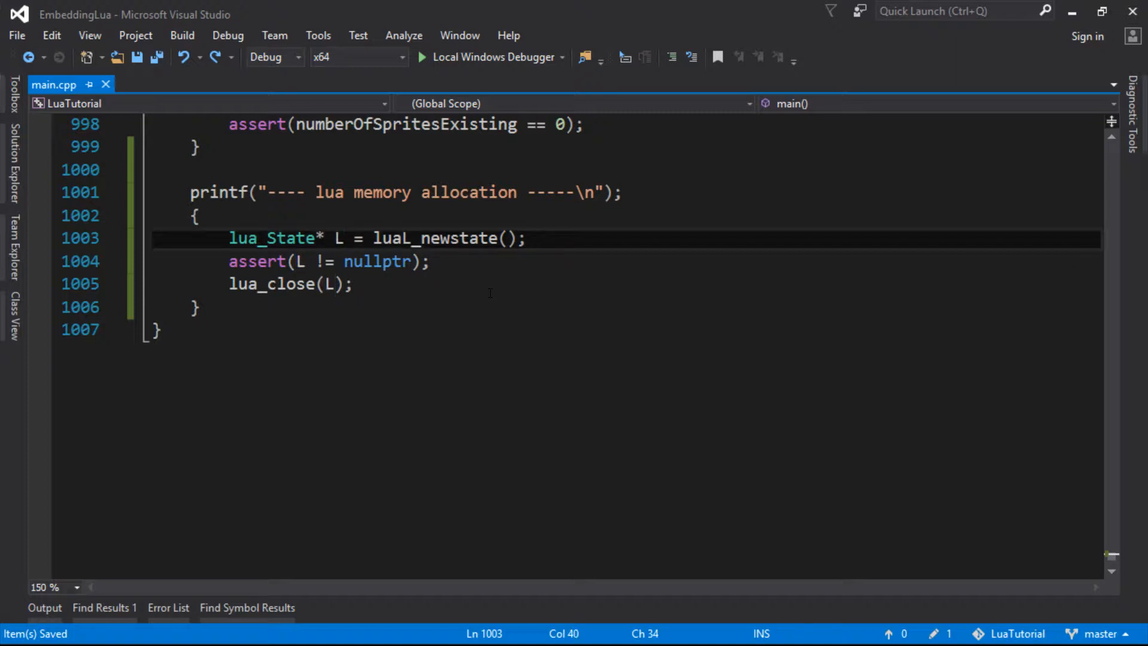
{"action": "double_click", "coordinate": [434, 238]}
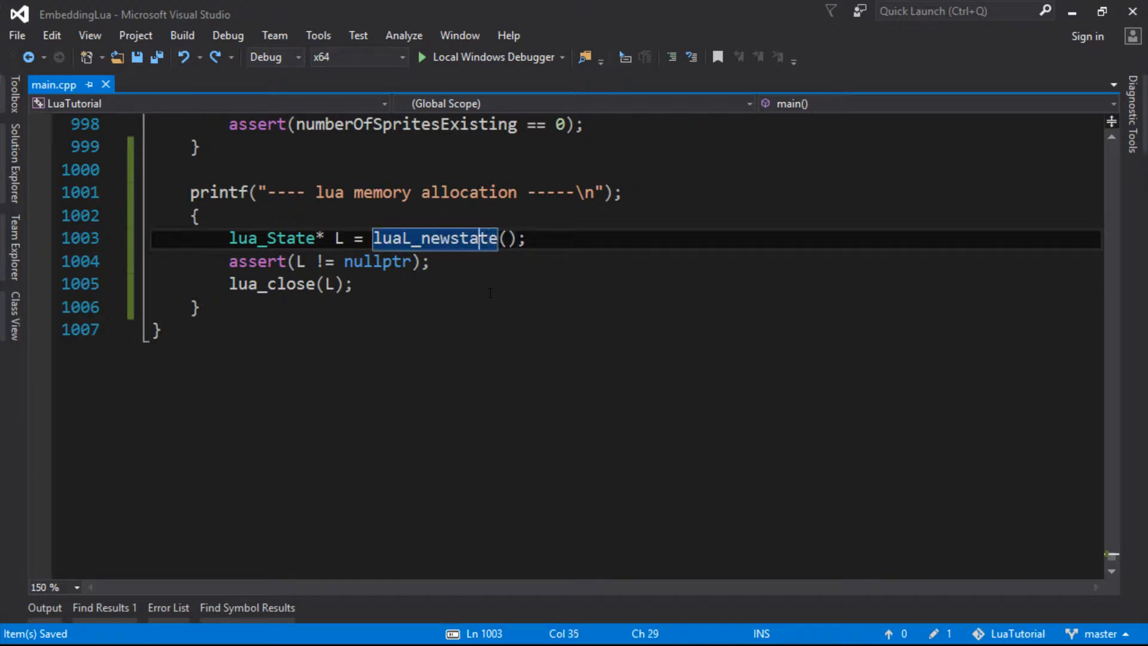
{"action": "left_click", "coordinate": [433, 238]}
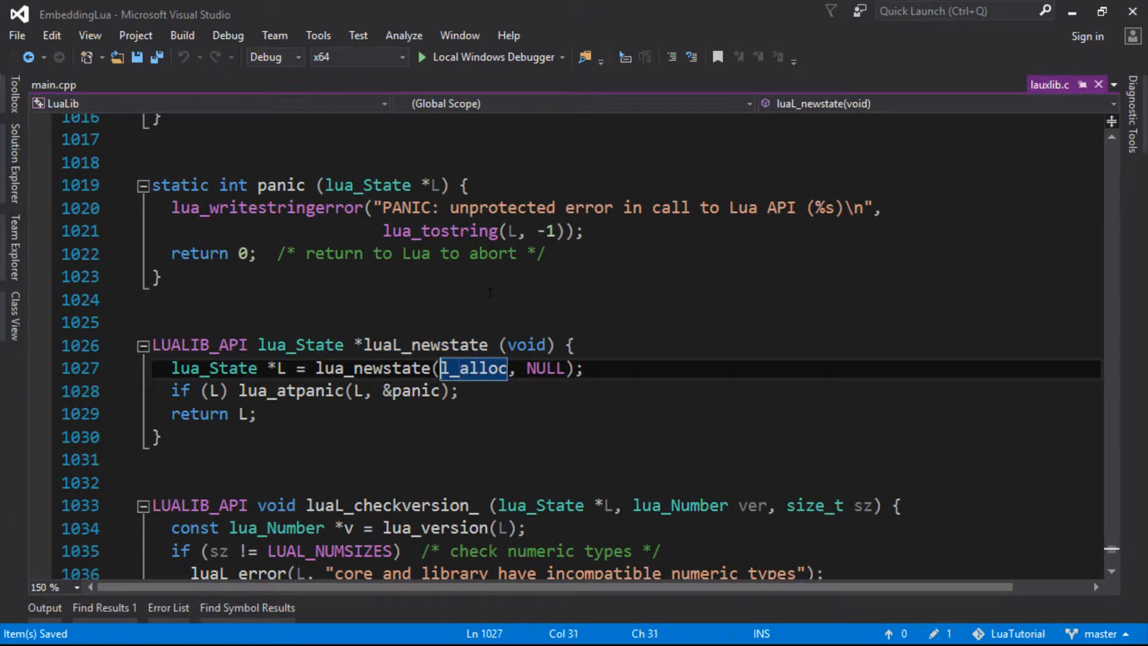
Follow l_alloc to its definition, copy the whole l_alloc function and close lauxlib.c.
{"action": "double_click", "coordinate": [372, 367]}
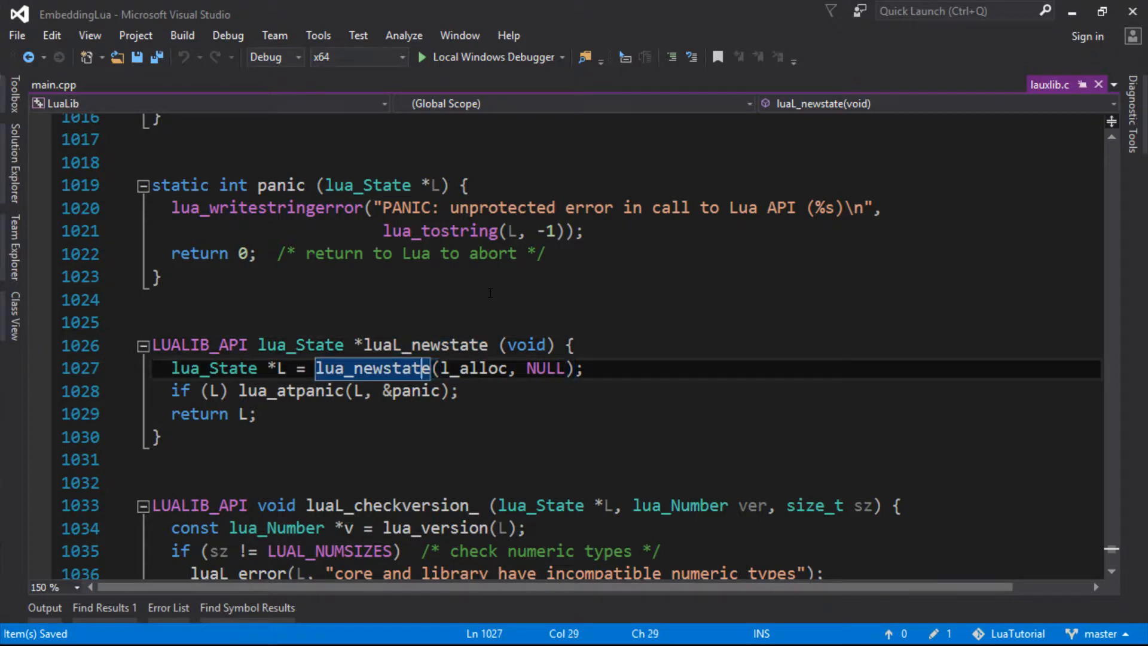
{"action": "double_click", "coordinate": [469, 367]}
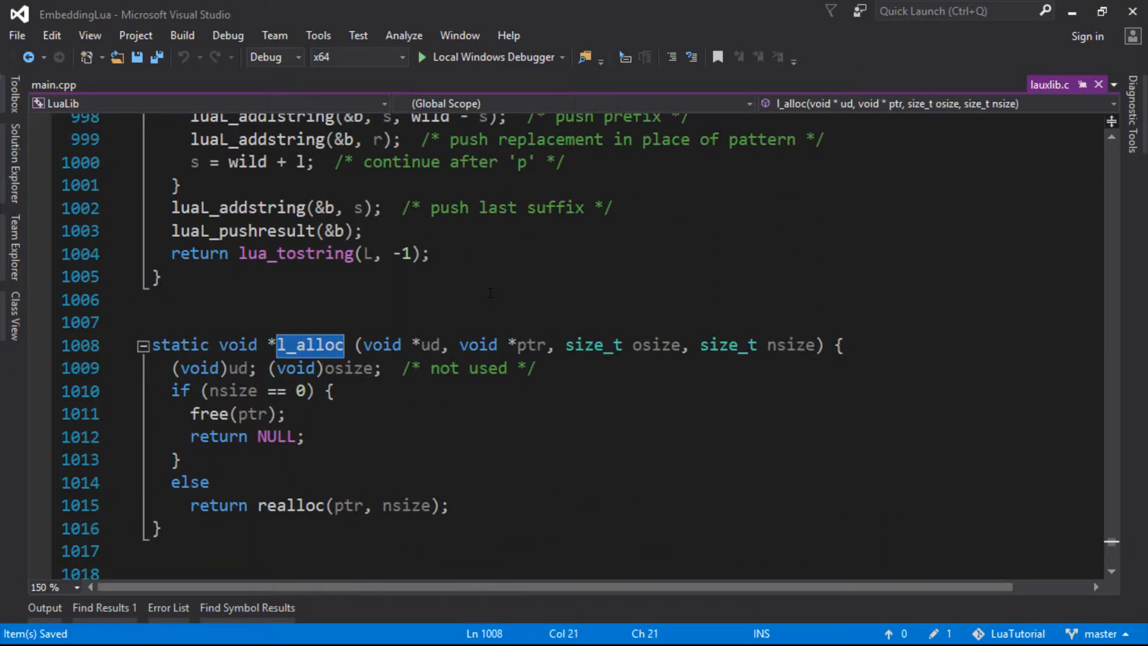
{"action": "left_click", "coordinate": [302, 436]}
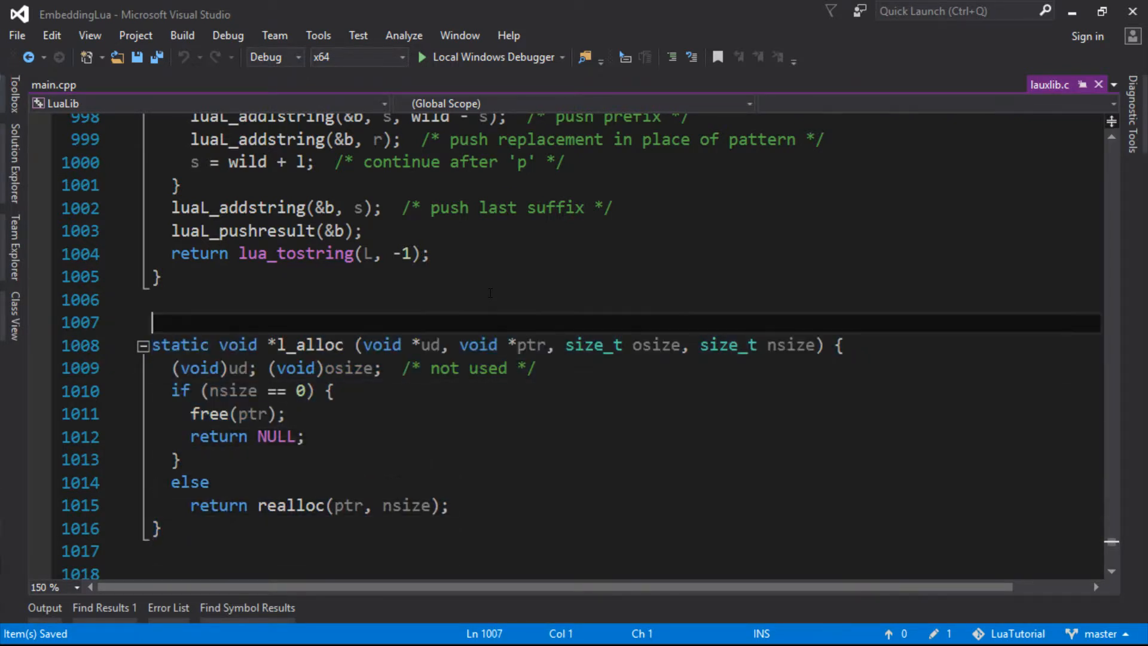
{"action": "left_click", "coordinate": [220, 367]}
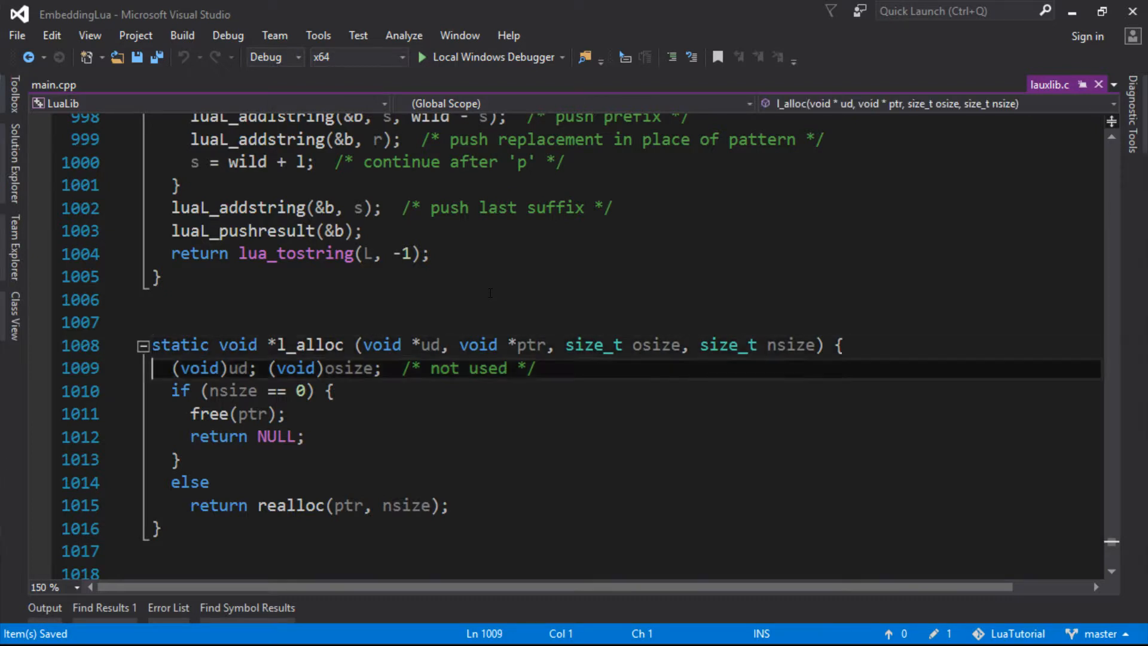
{"action": "left_click", "coordinate": [155, 528]}
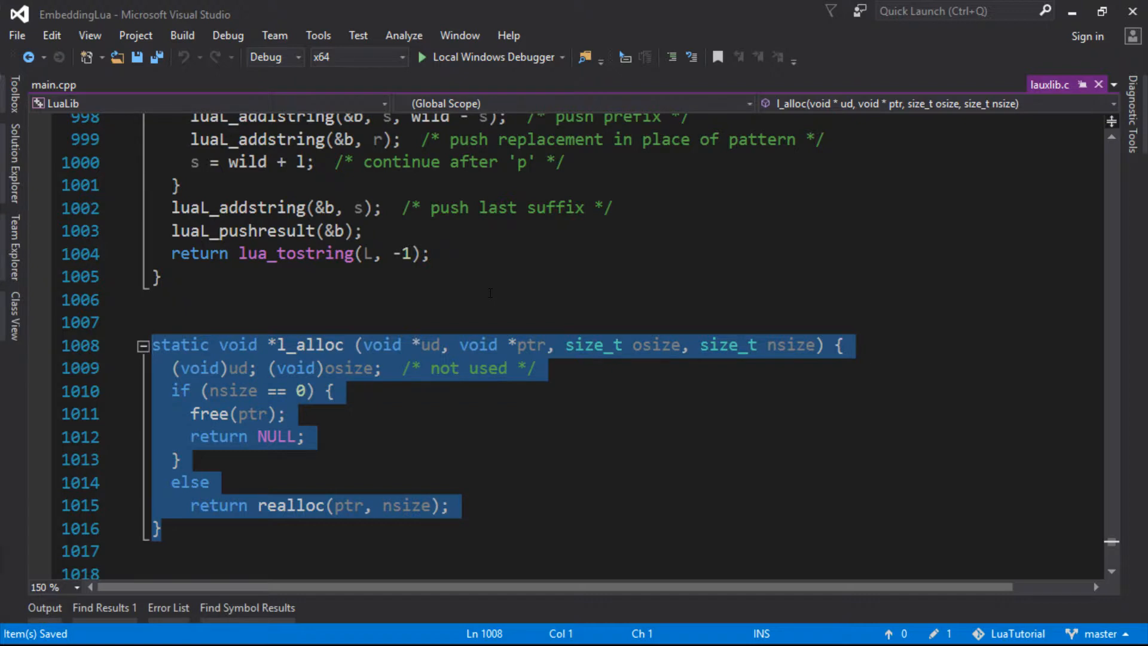
{"action": "mouse_move", "coordinate": [1098, 84]}
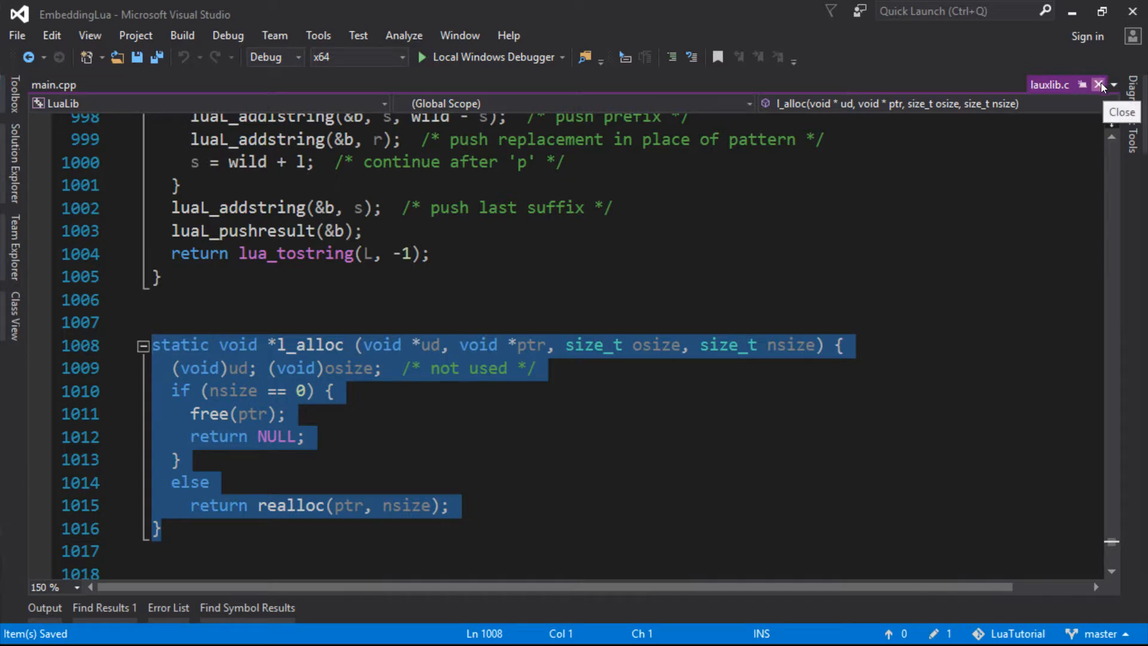
{"action": "left_click", "coordinate": [1100, 84]}
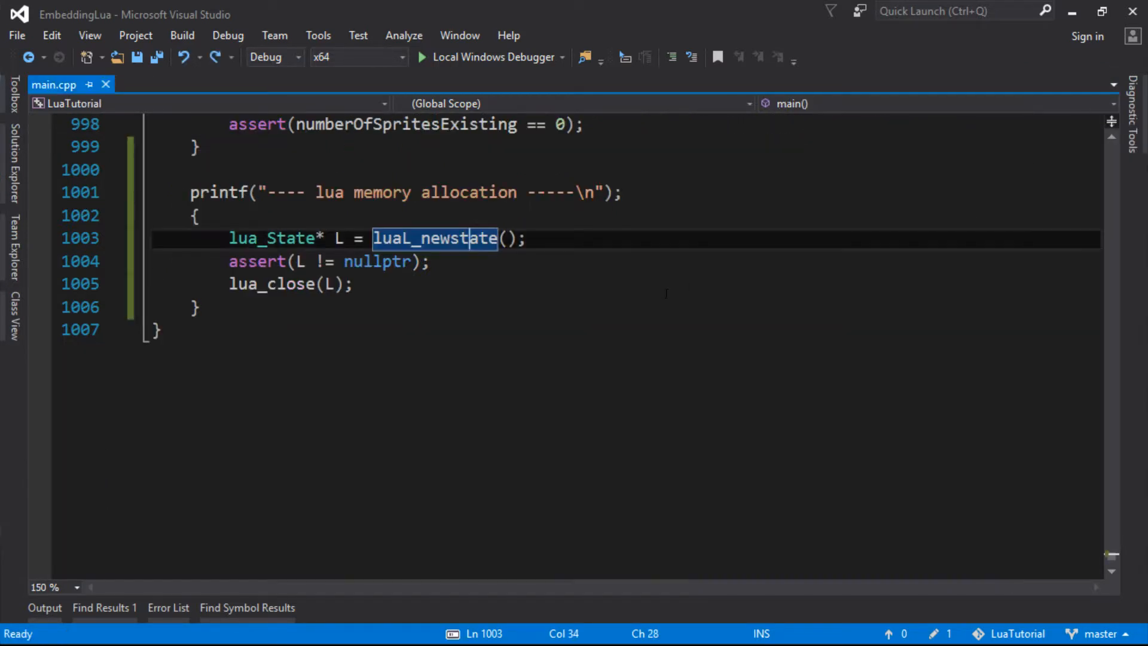
Wrap the pasted l_alloc in a 'struct LuaMem' and select luaL_newstate for replacement.
{"action": "left_click", "coordinate": [197, 216]}
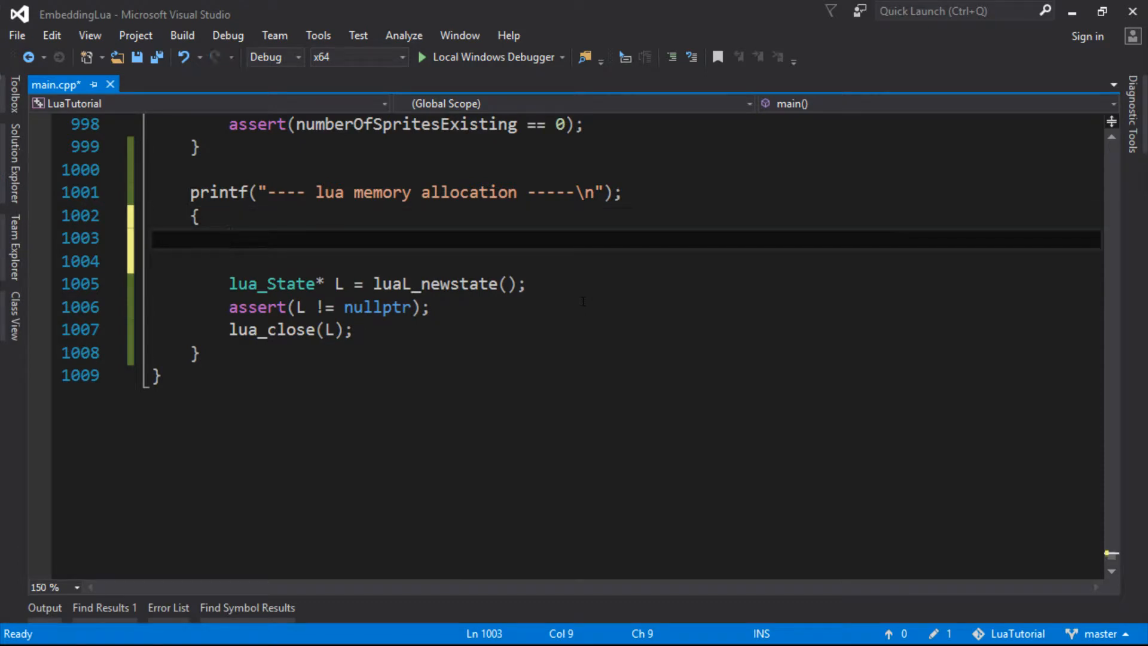
{"action": "type", "text": "struct"}
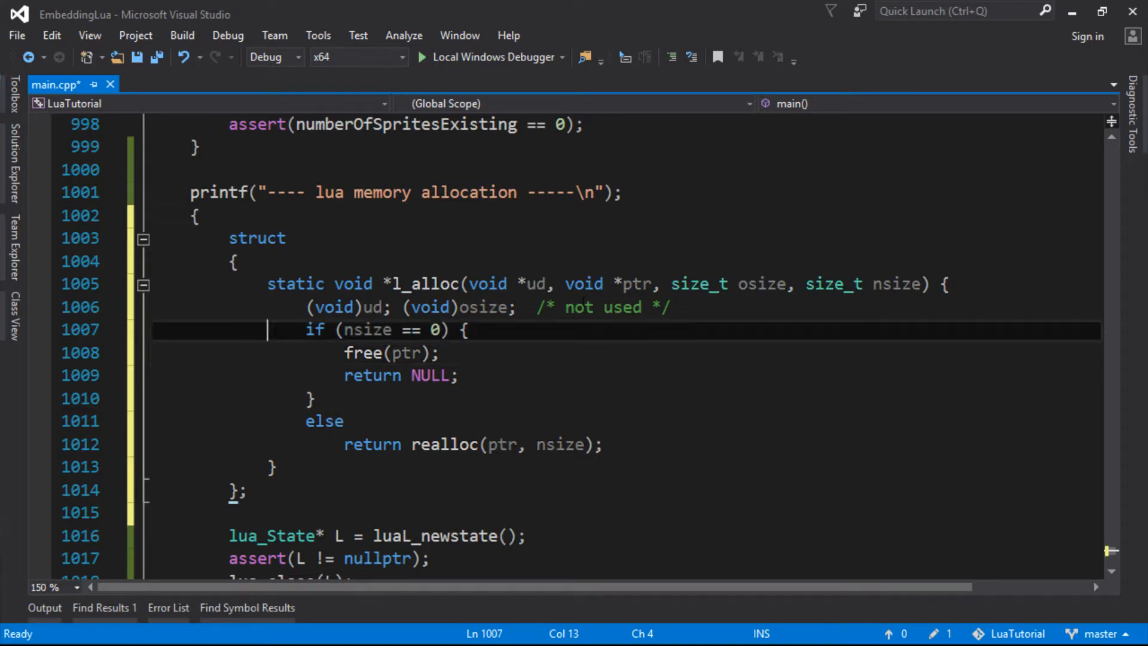
{"action": "left_click", "coordinate": [293, 238]}
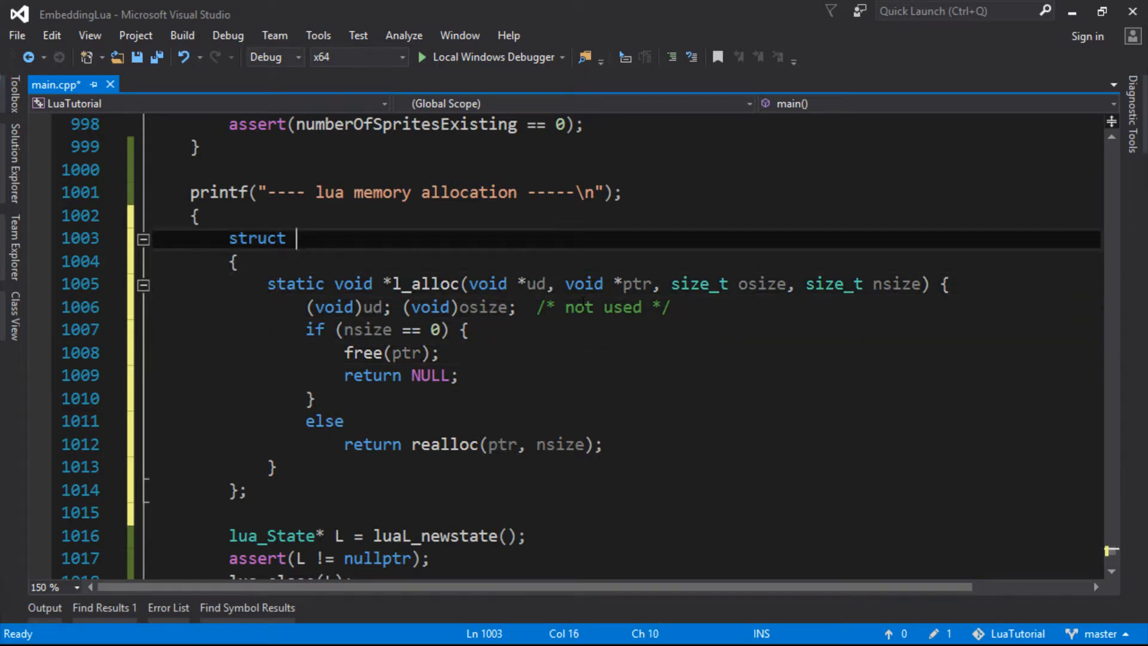
{"action": "type", "text": "LuaMem"}
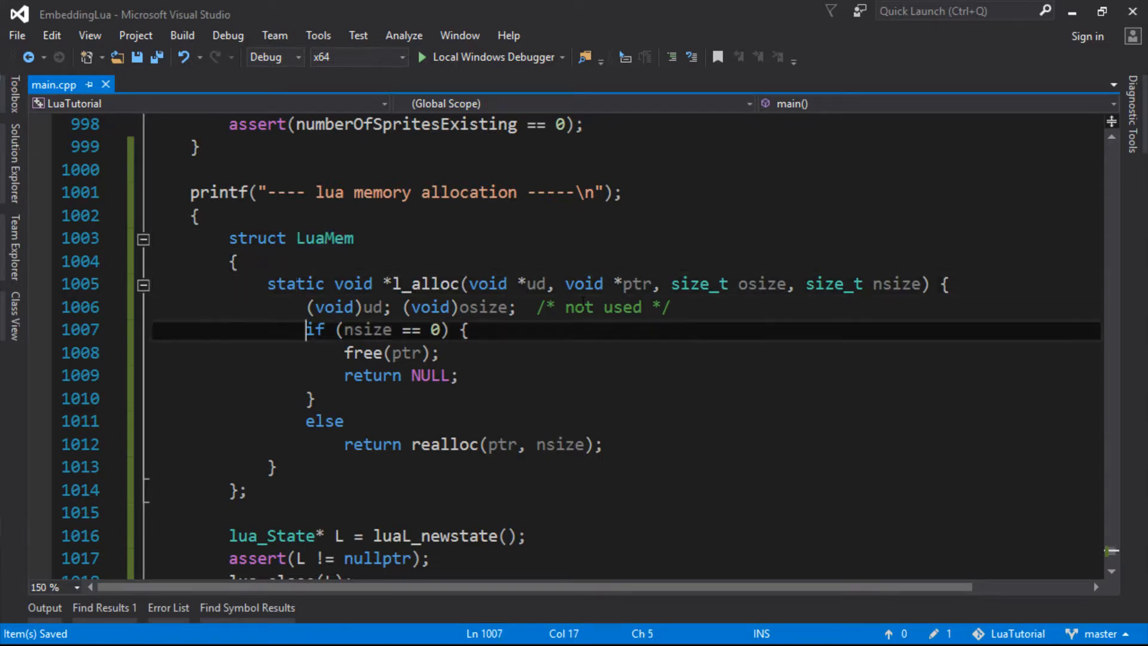
{"action": "left_click", "coordinate": [293, 475]}
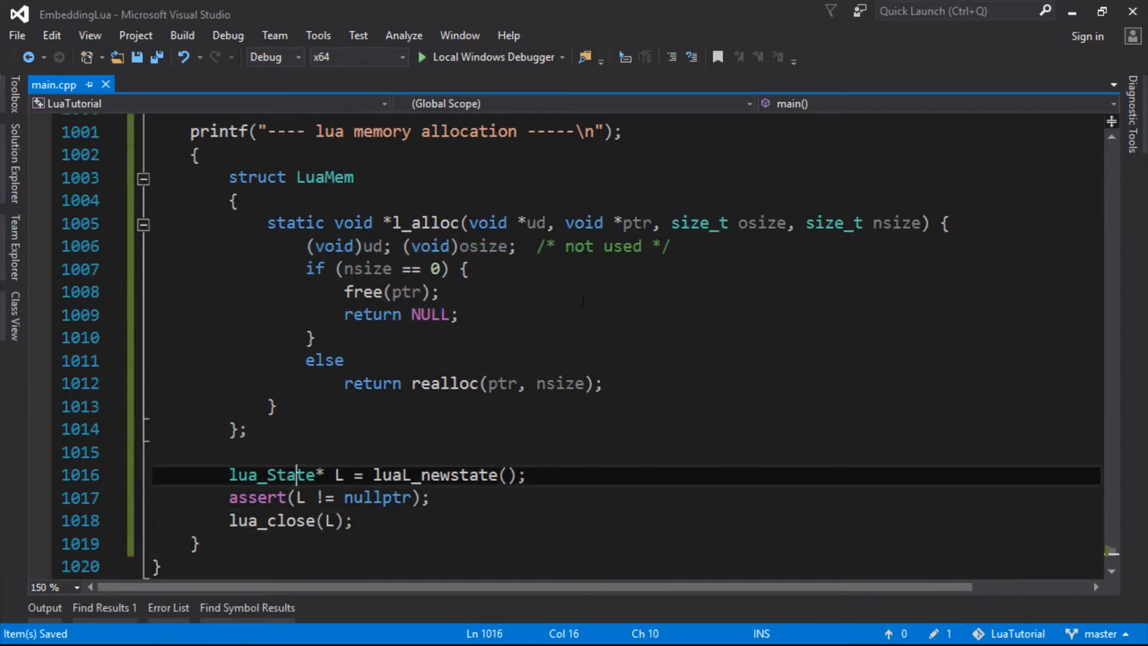
{"action": "double_click", "coordinate": [435, 475]}
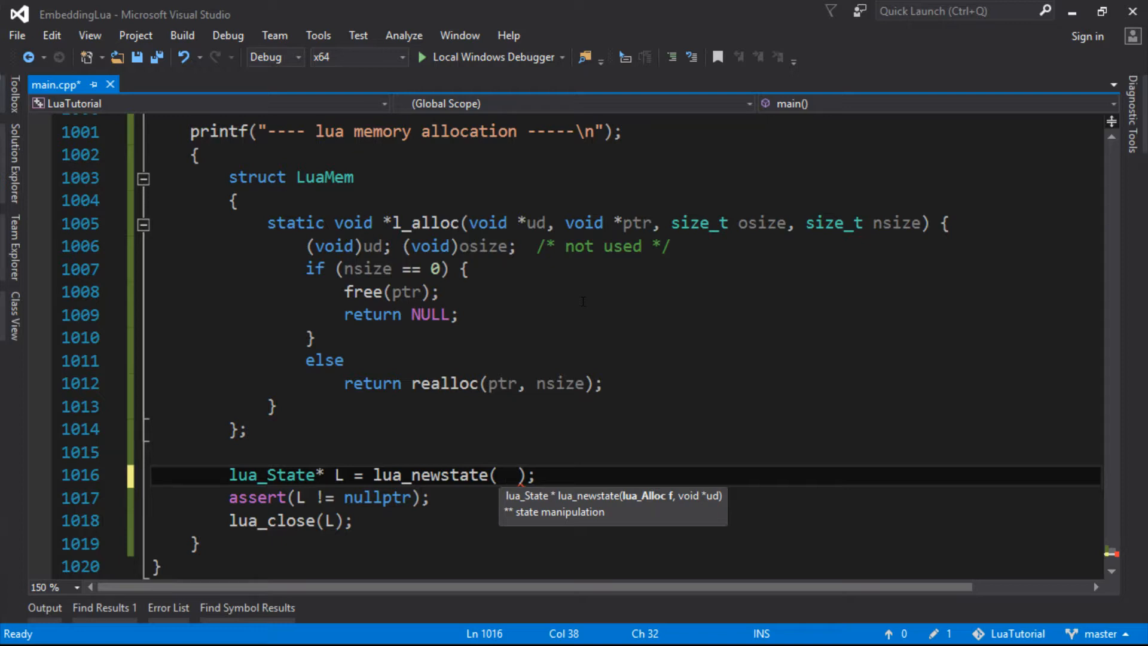
Retype the call as lua_newstate(LuaMem::l_alloc, ) via IntelliSense, leaving the second argument empty.
{"action": "type", "text": "LuaMem::LuaMem"}
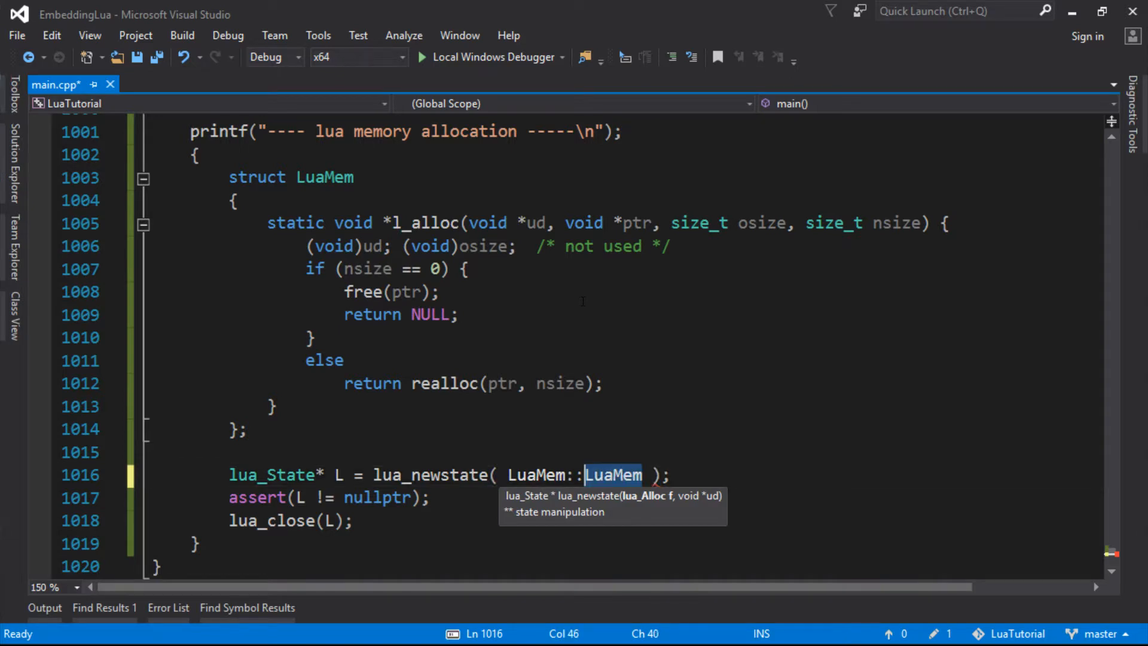
{"action": "type", "text": "l_alloc"}
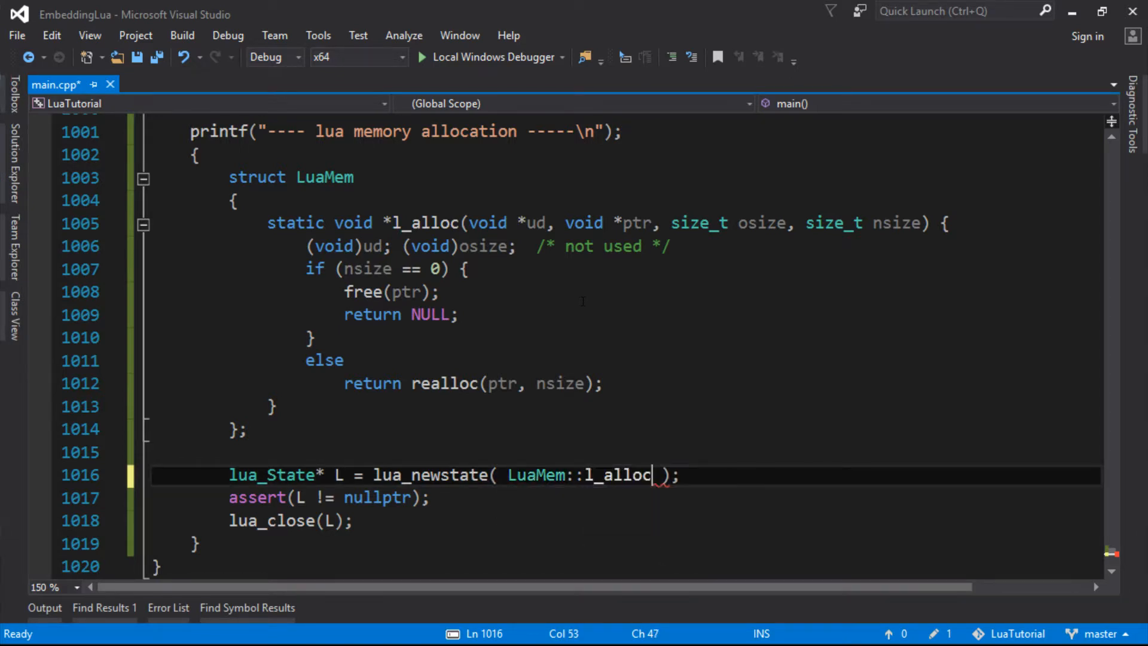
{"action": "type", "text": ","}
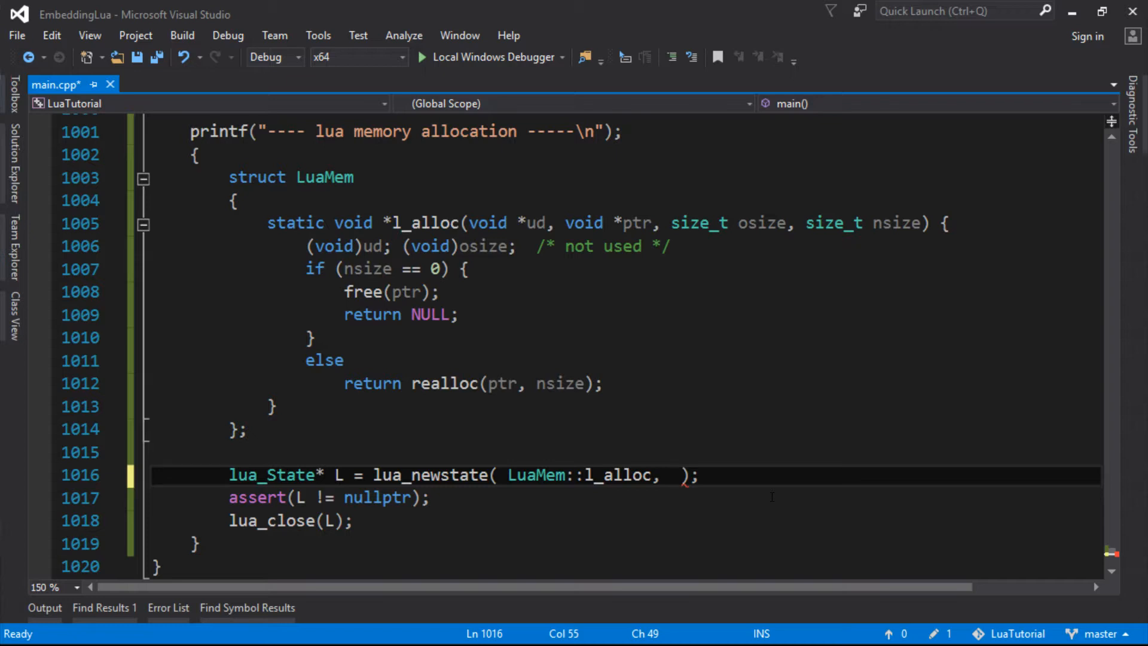
{"action": "left_click", "coordinate": [670, 474]}
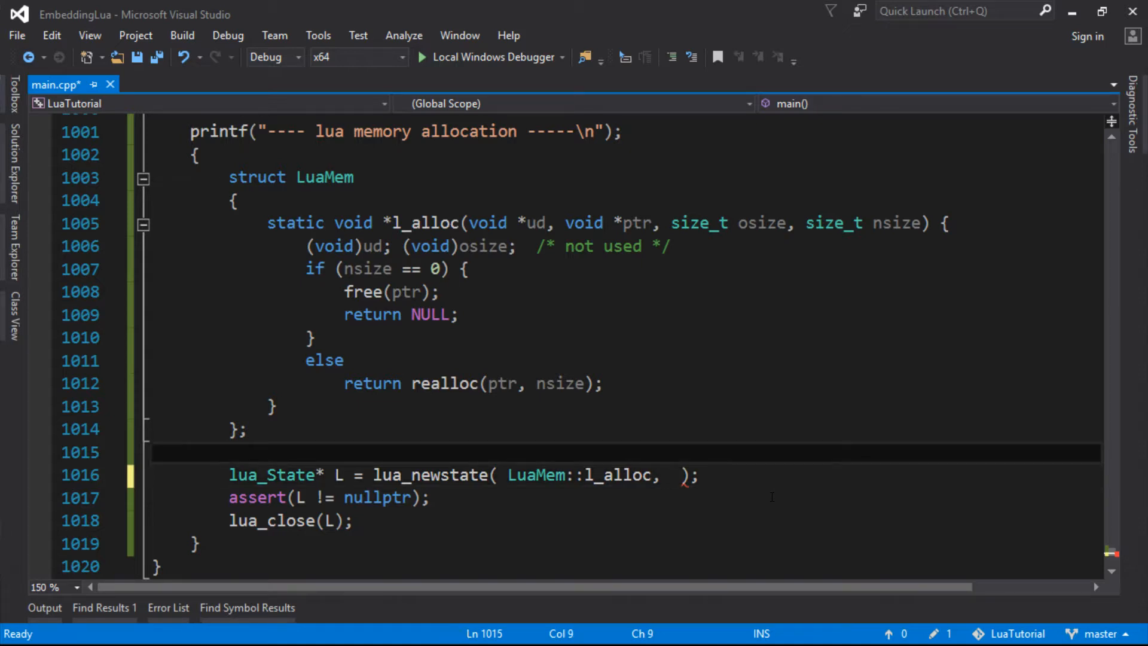
Declare 'void* ud = nullptr;' and pass ud as lua_newstate's second argument.
{"action": "type", "text": "void*"}
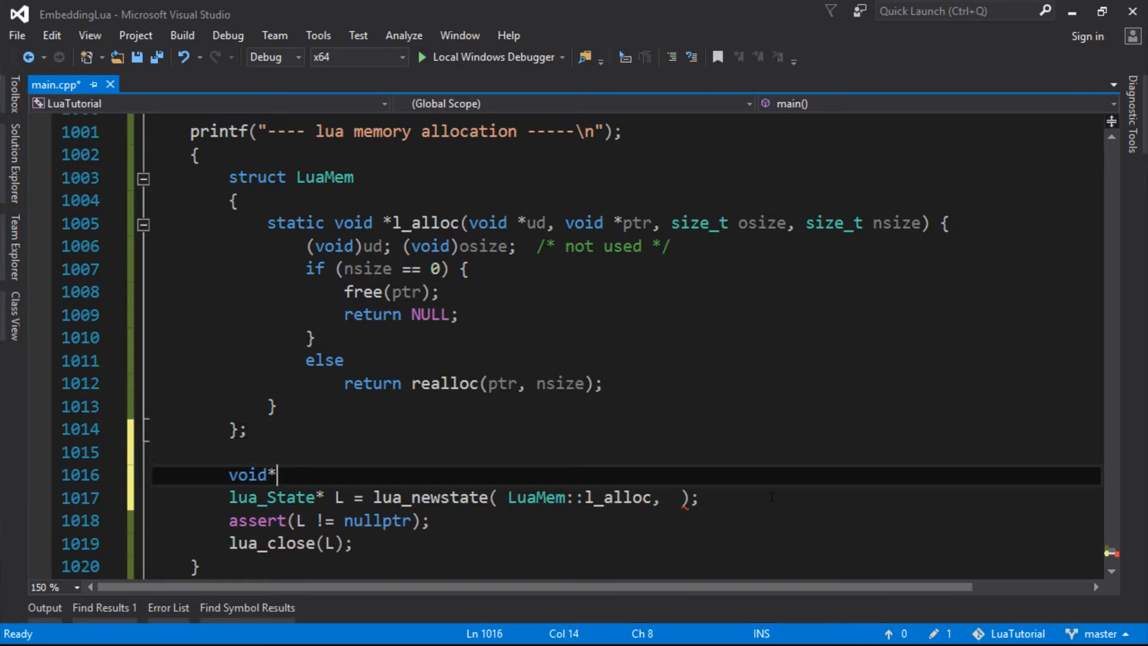
{"action": "type", "text": "ud ="}
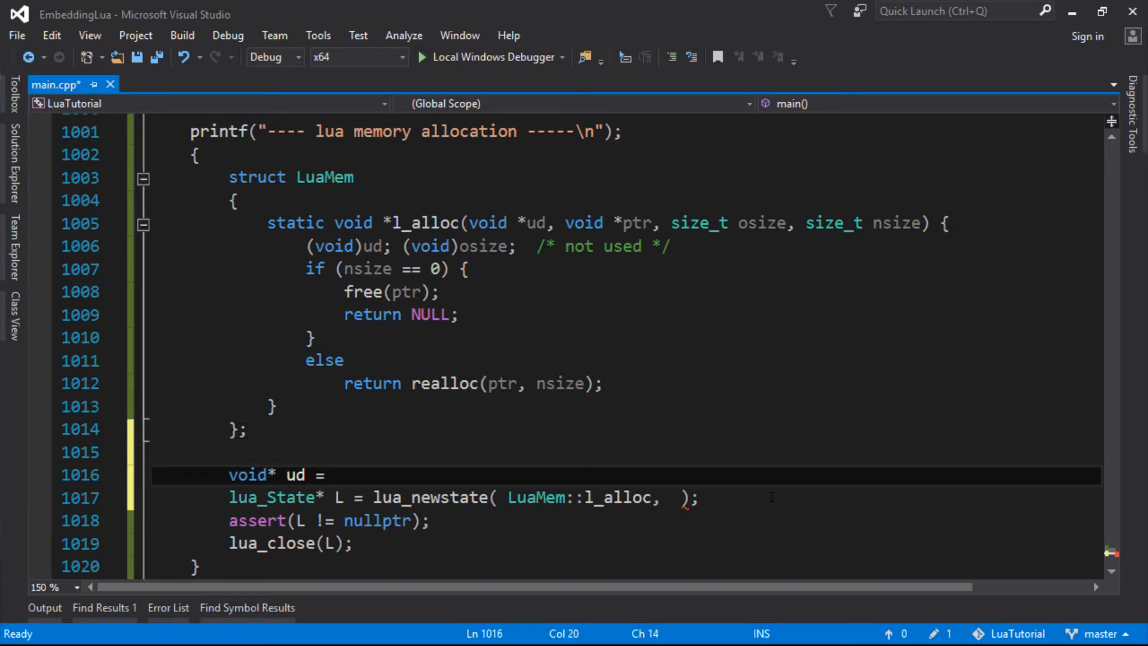
{"action": "type", "text": "nulltp"}
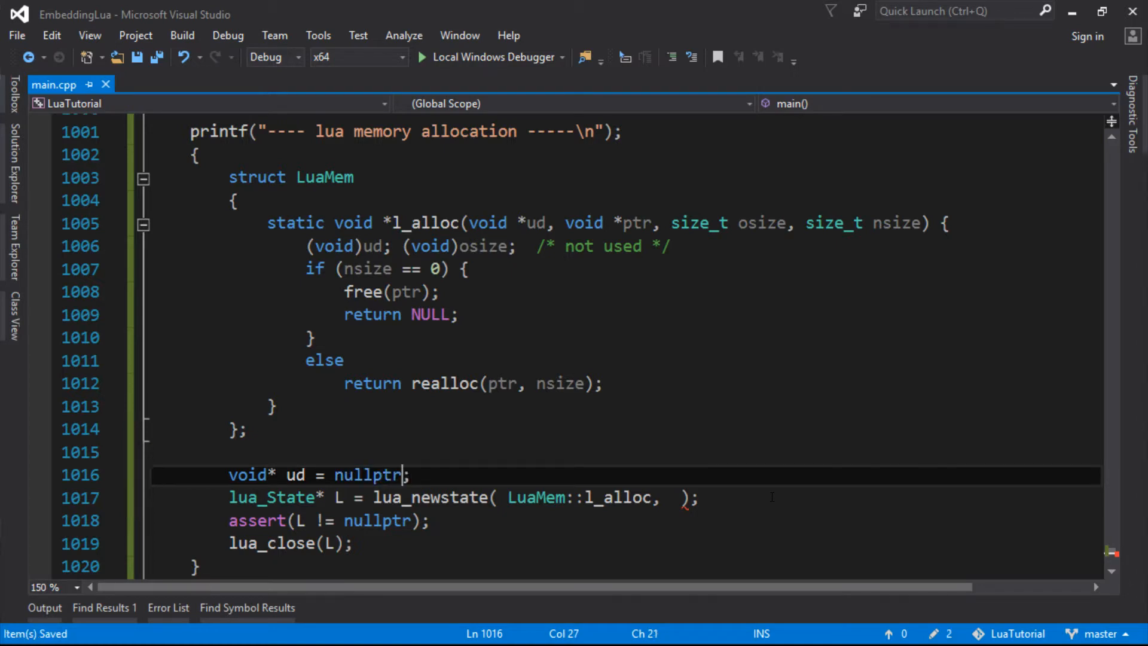
{"action": "left_click", "coordinate": [680, 498]}
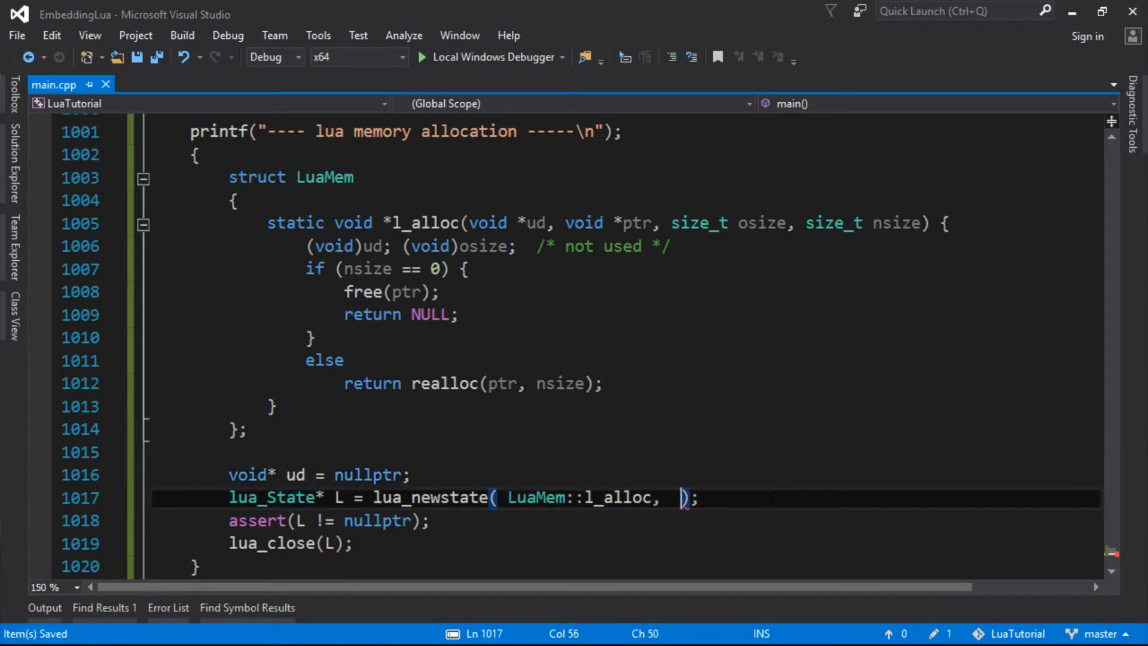
{"action": "type", "text": "ud"}
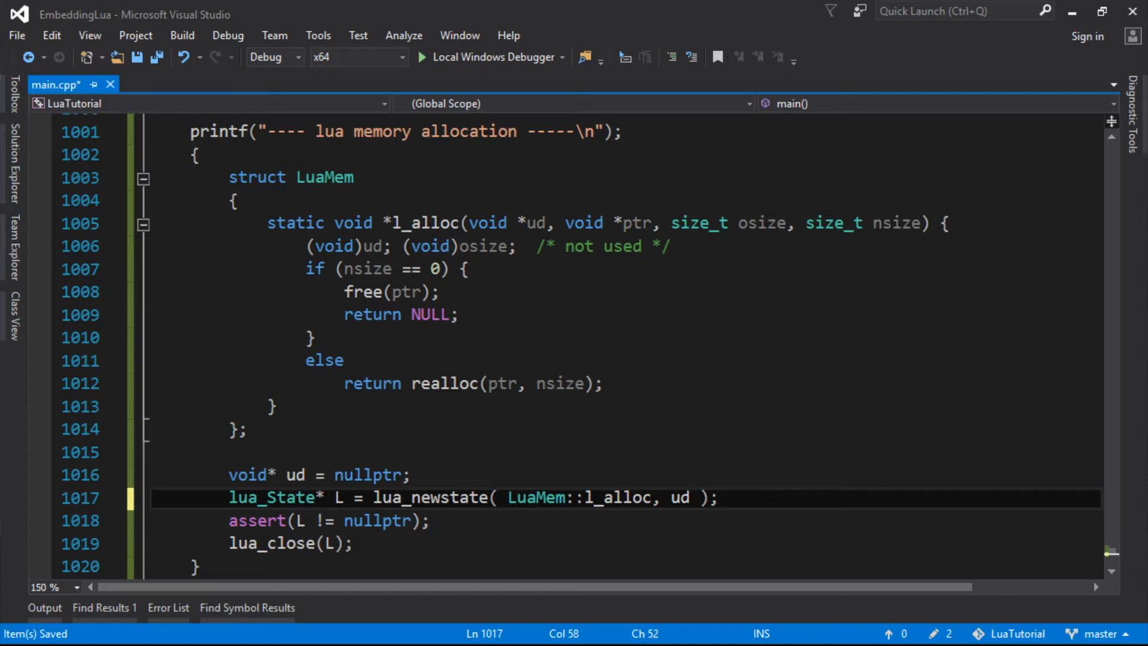
Review l_alloc, highlighting every use of osize, while the build runs.
{"action": "left_click", "coordinate": [231, 452]}
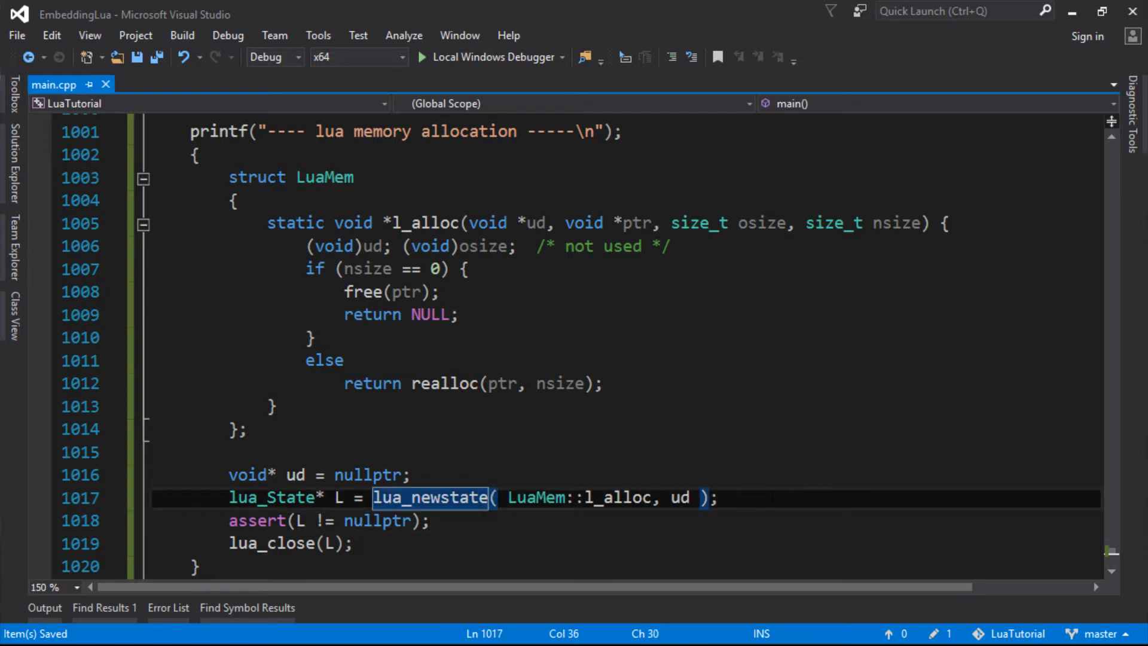
{"action": "left_click", "coordinate": [314, 338]}
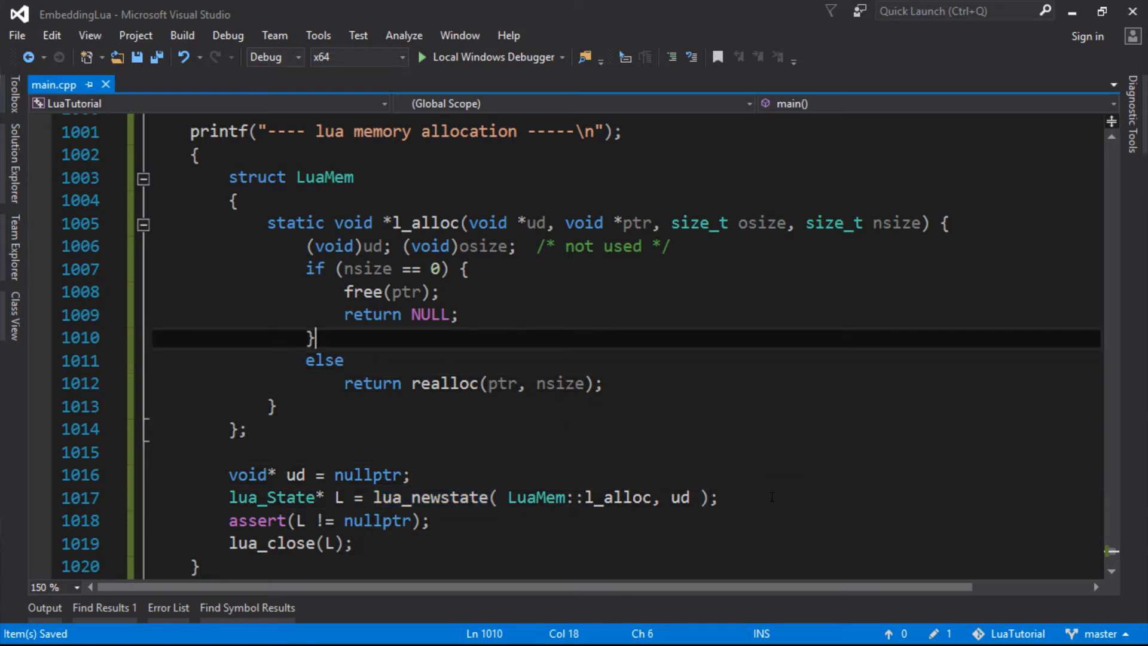
{"action": "double_click", "coordinate": [483, 246]}
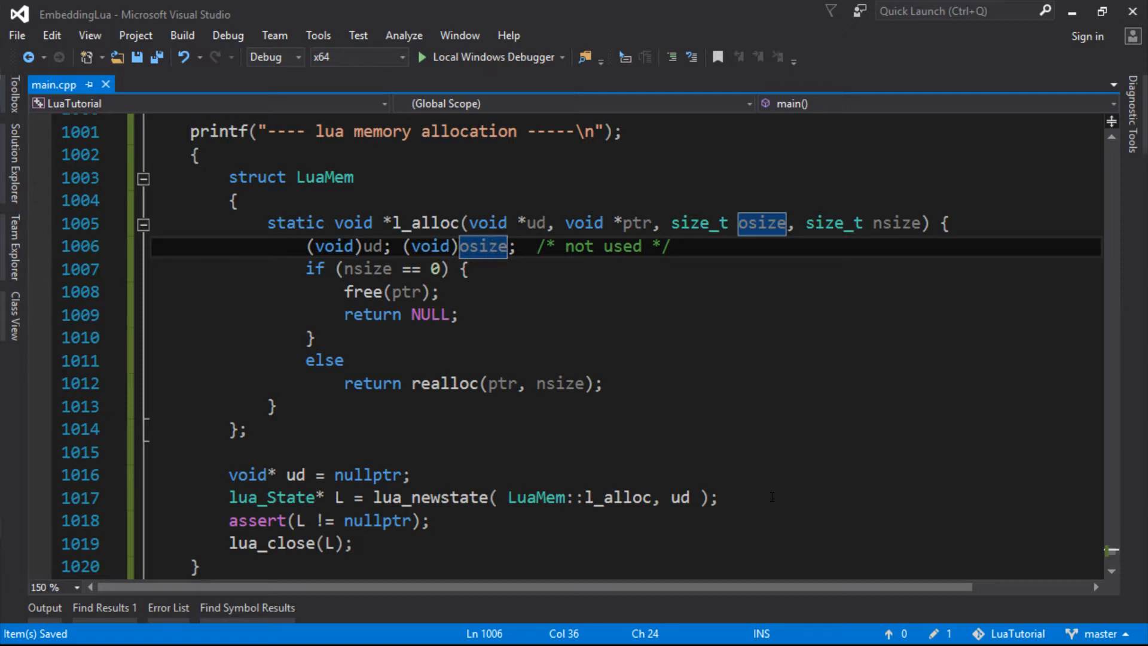
{"action": "left_click", "coordinate": [366, 292]}
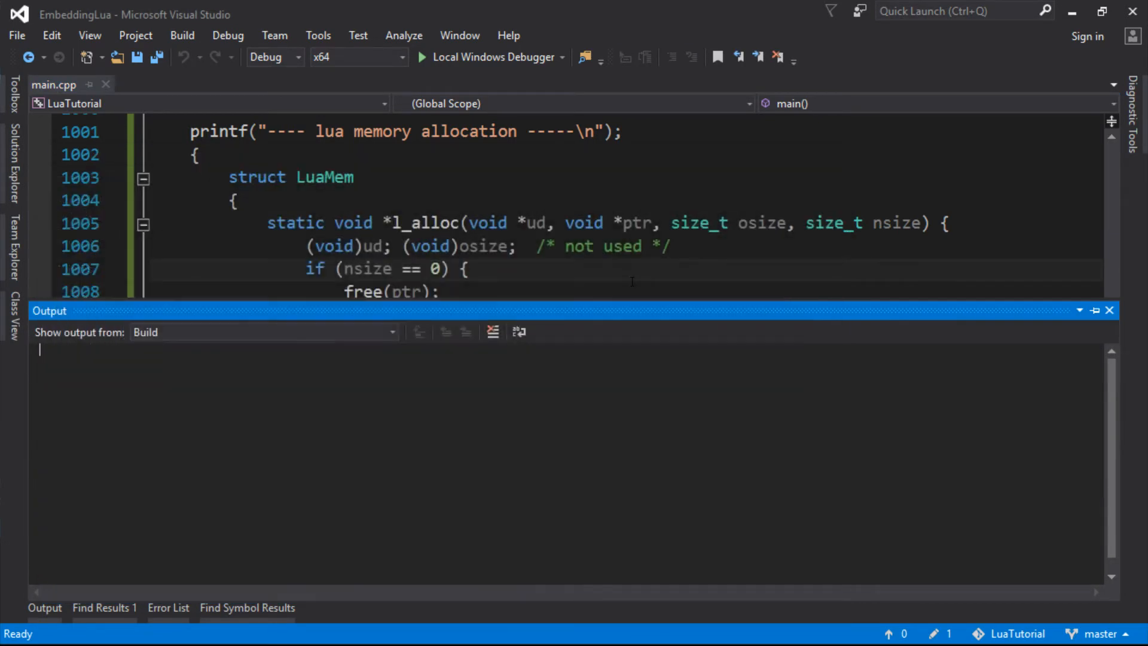
{"action": "left_click", "coordinate": [1109, 311]}
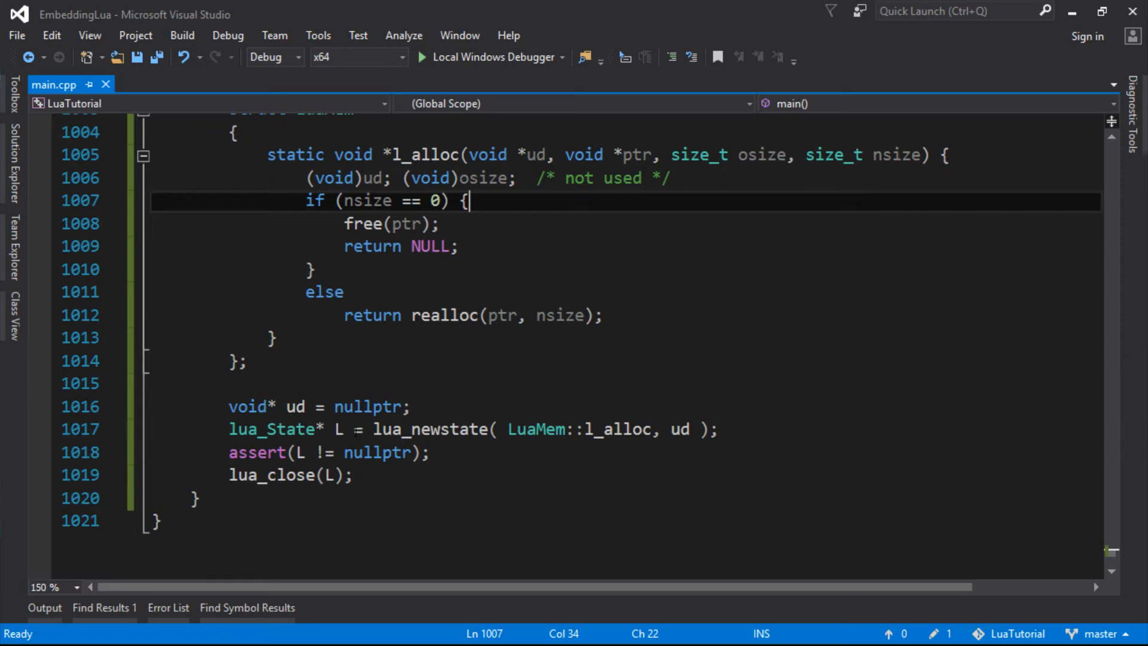
{"action": "scroll", "scroll_direction": "up", "scroll_amount": 3}
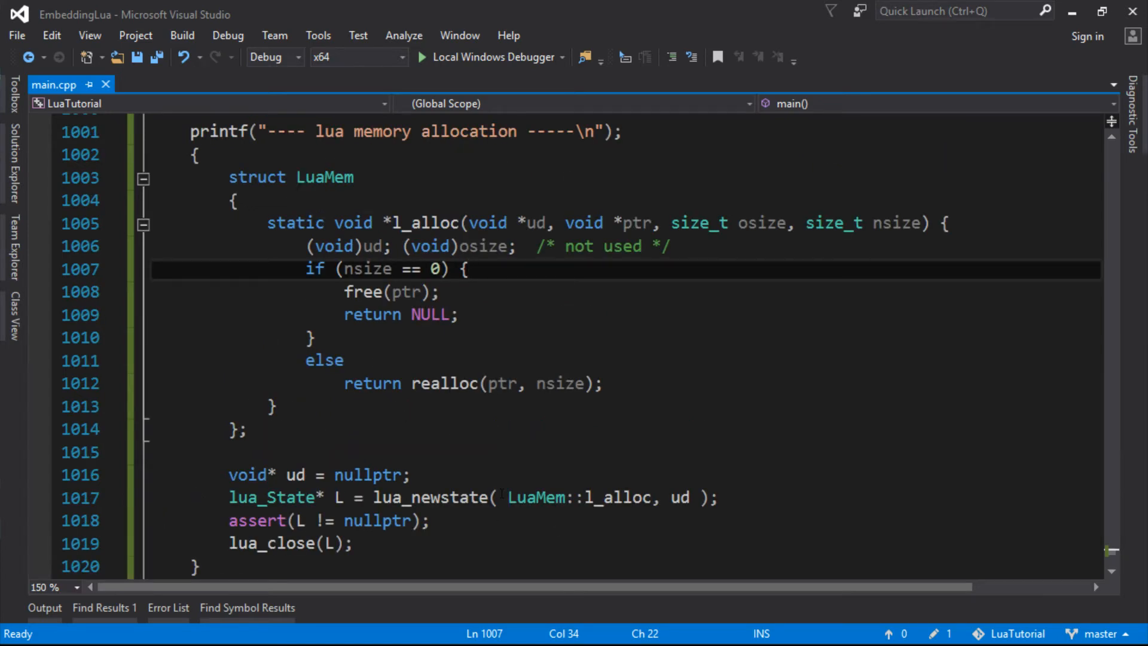
{"action": "left_click", "coordinate": [344, 360]}
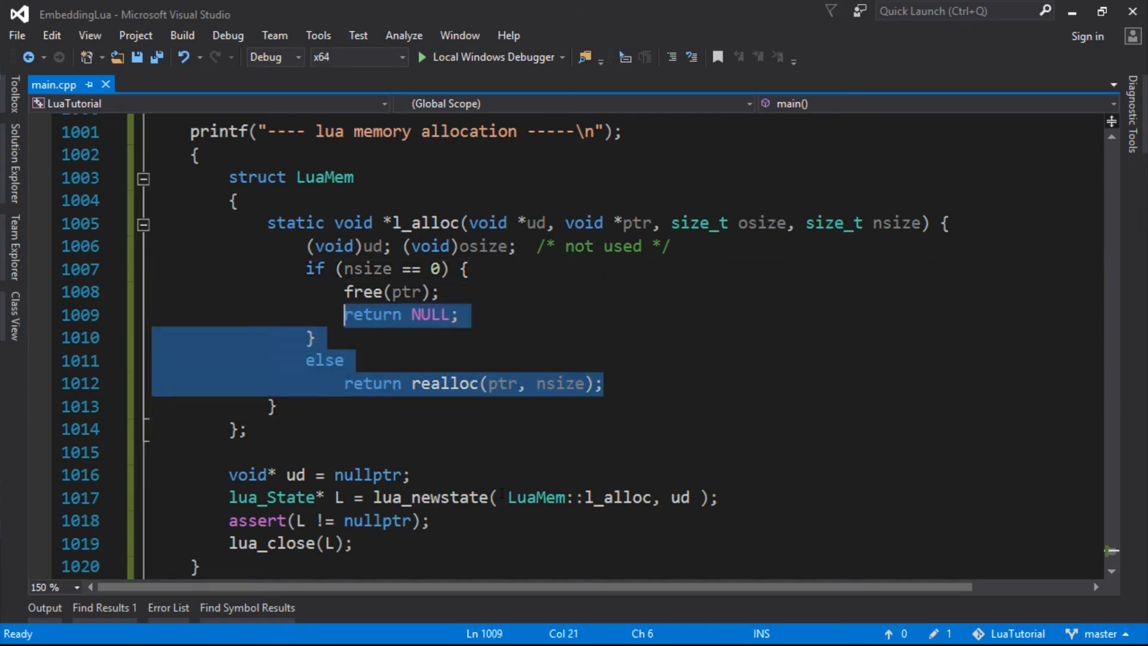
{"action": "left_click", "coordinate": [602, 383]}
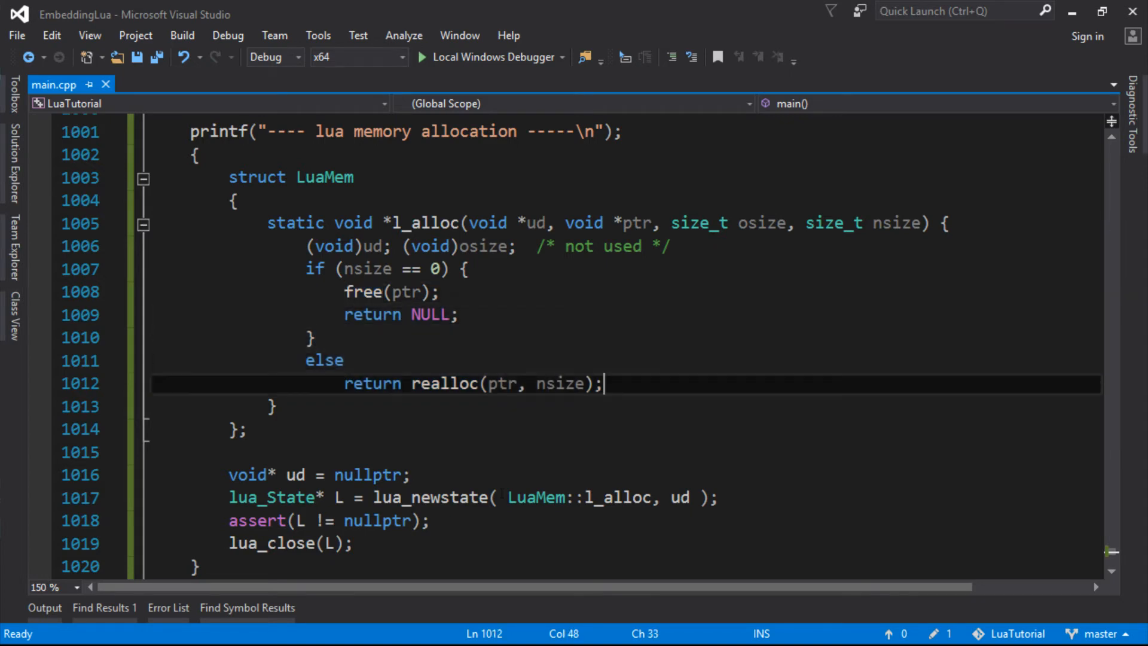
{"action": "left_click", "coordinate": [412, 382]}
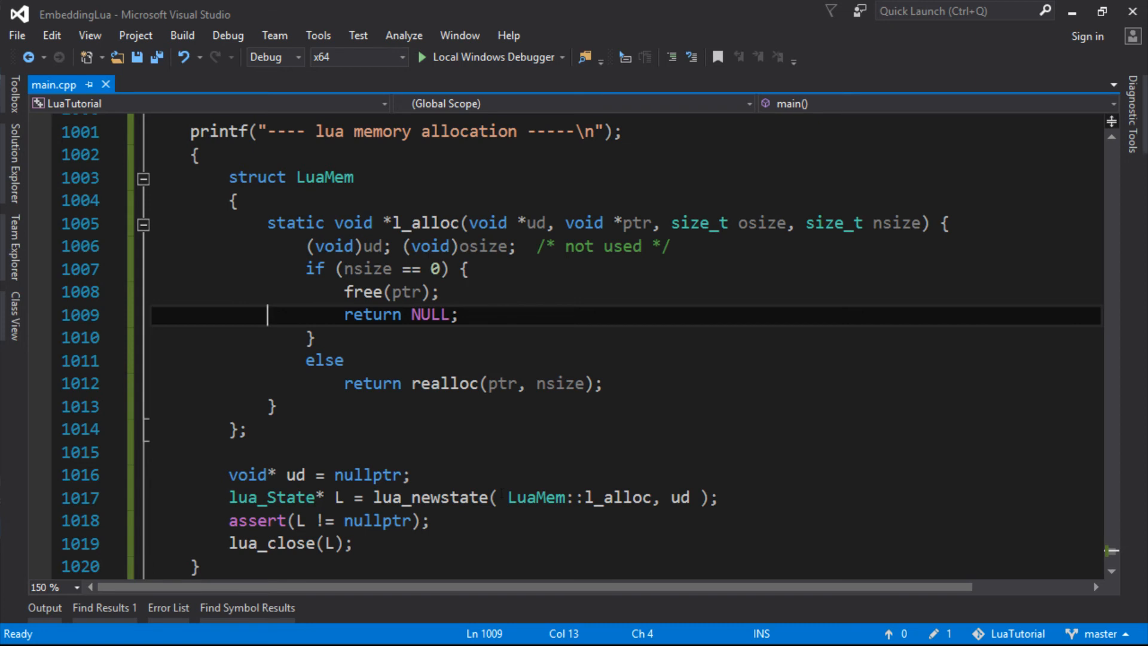
{"action": "key", "text": "Down"}
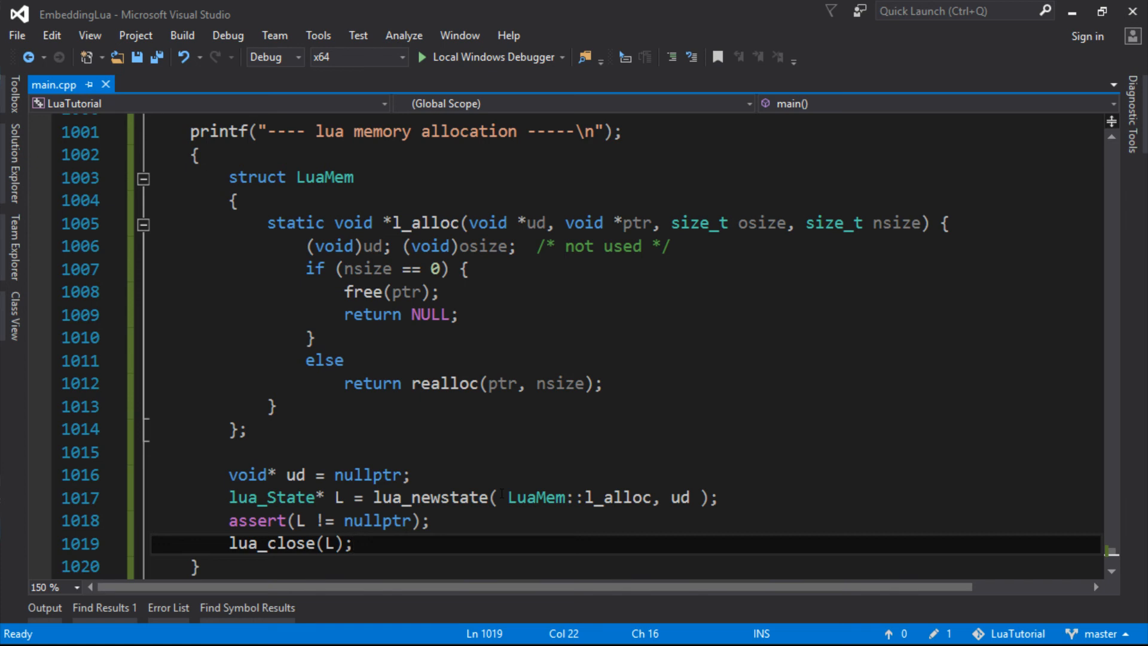
{"action": "left_click", "coordinate": [356, 543]}
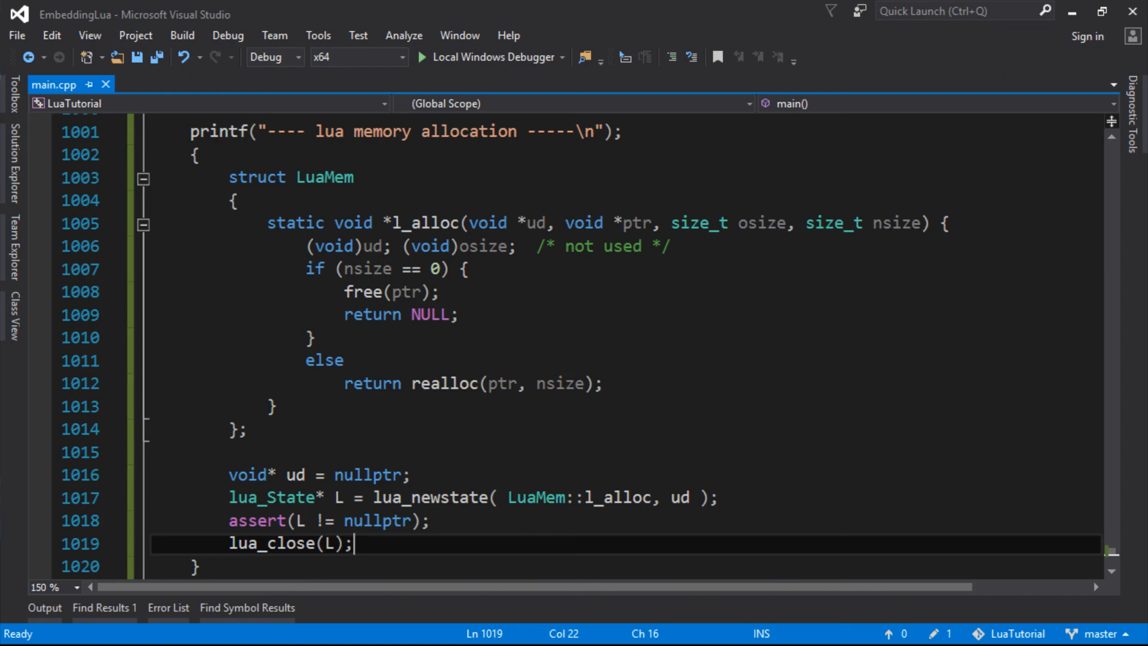